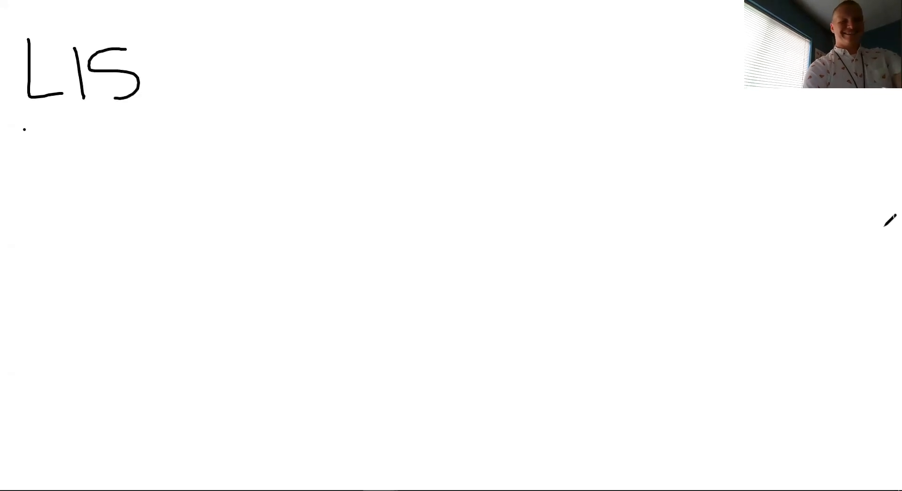
Step: Draw the bracket line under and beside the handwritten L15 title
drag(167, 44, 27, 129)
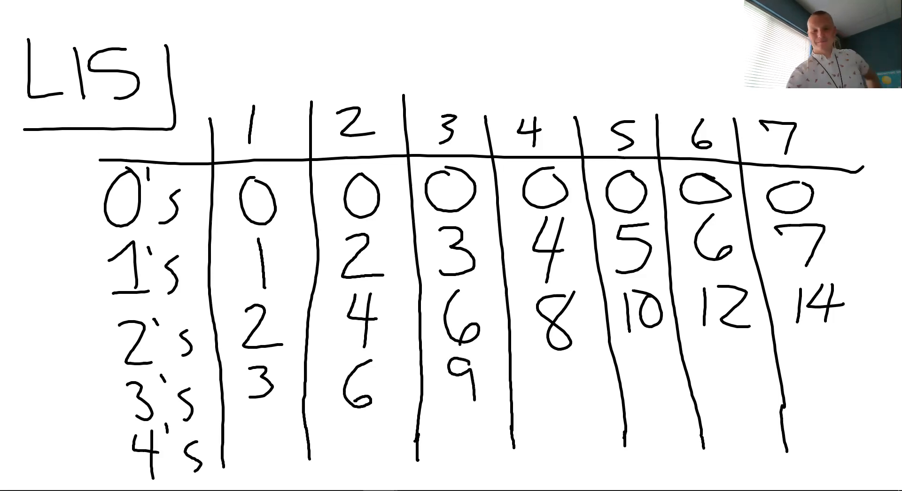
Step: Write 12, 15, 18, 21 in the remaining columns of the 3's row
text(12 15 18 21)
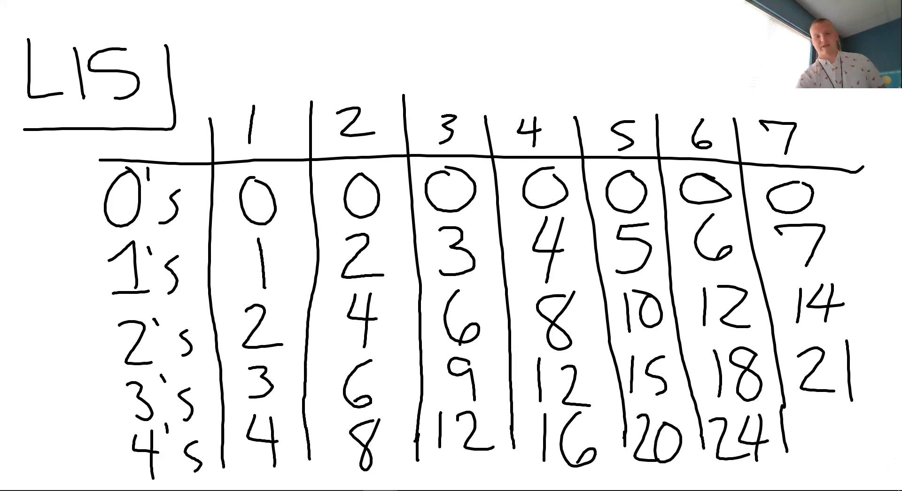
Step: Write 28 in the last column of the 4's row
text(28)
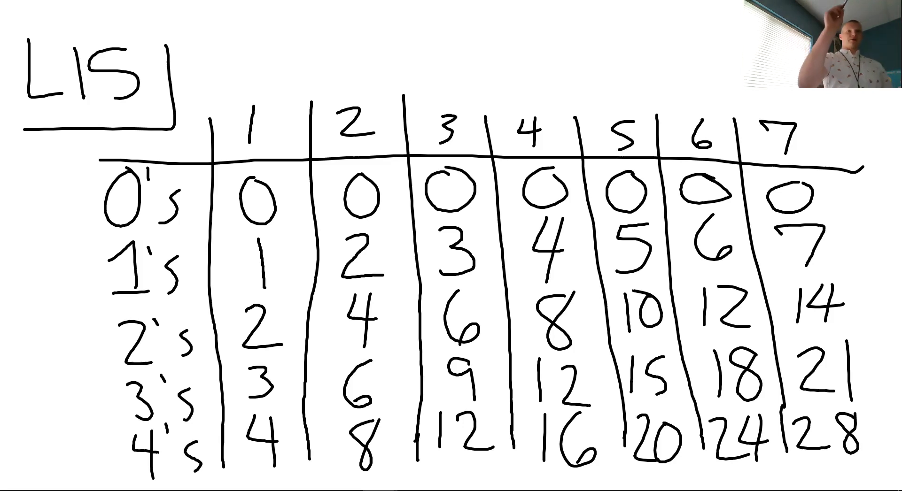